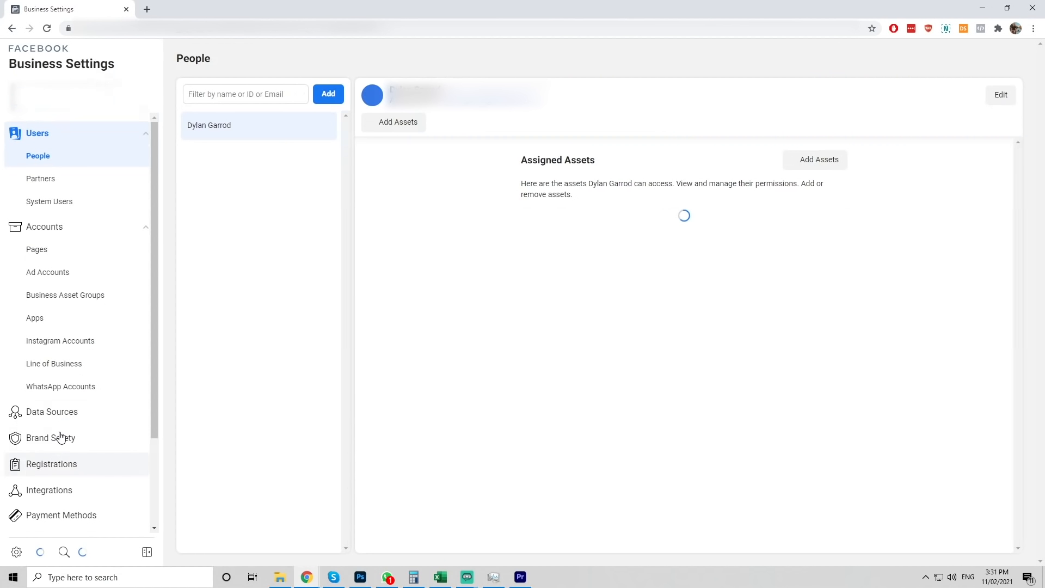
Step: Expand Brand Safety and show the business's Domains list with DNS verification instructions
click(50, 437)
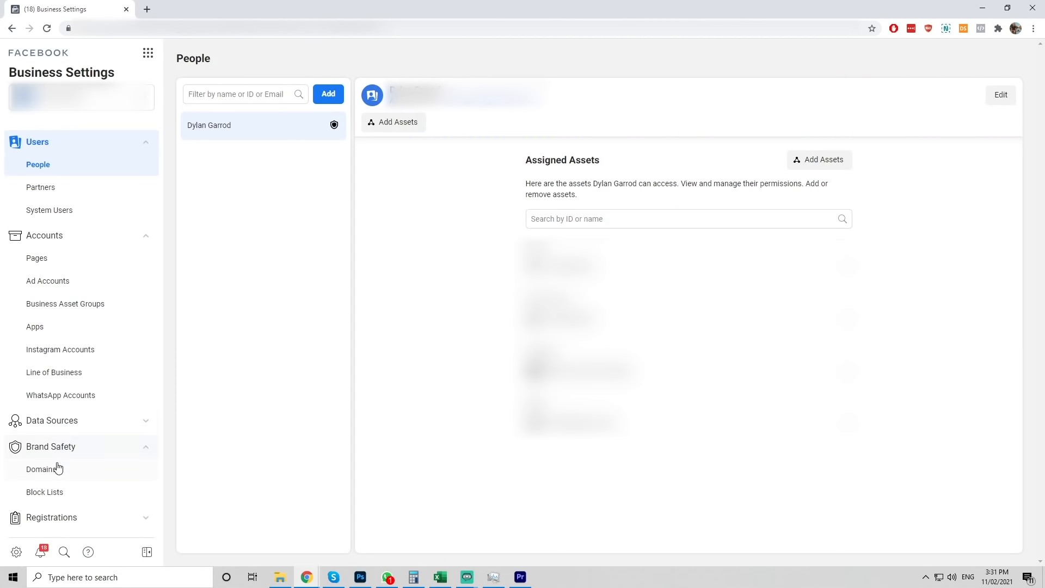
click(42, 468)
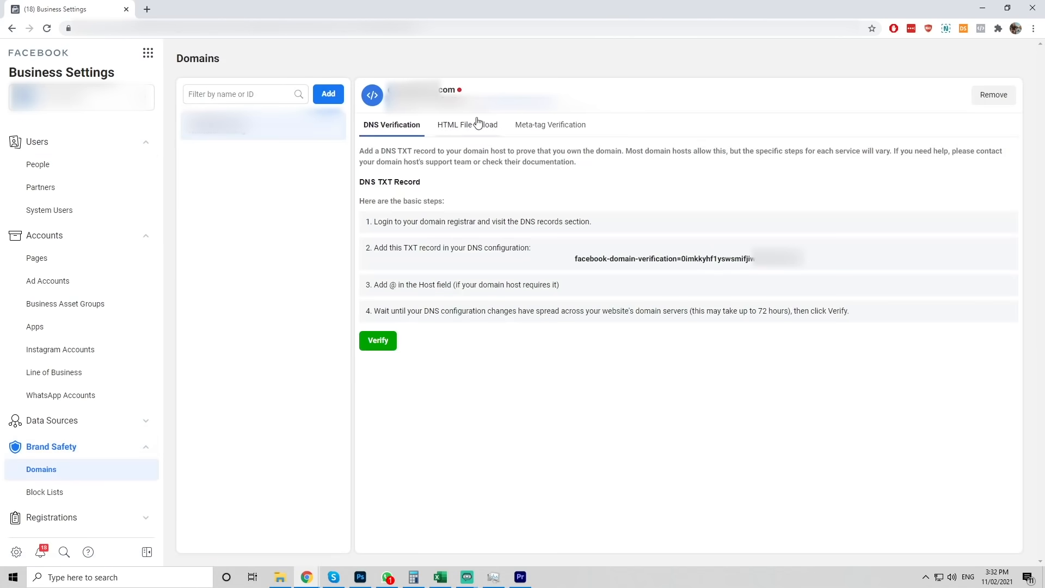
mouse_move(445, 85)
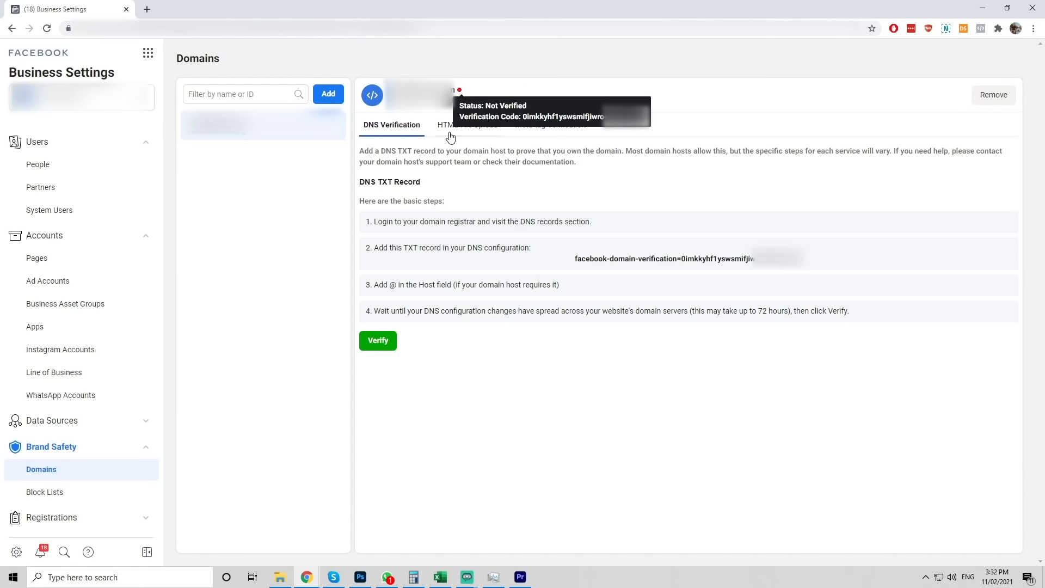
mouse_move(377, 145)
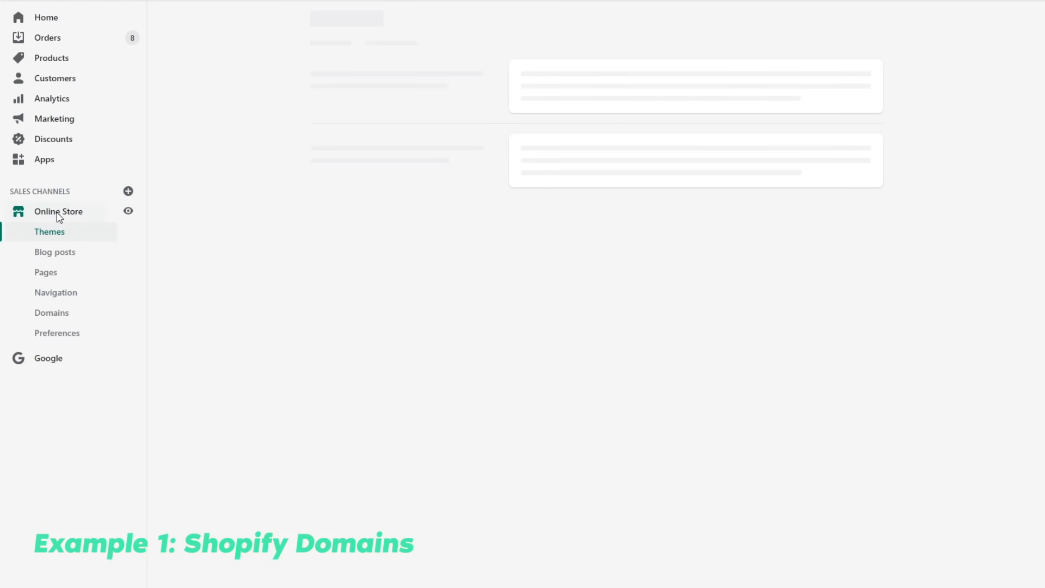
Step: Reach the primary domain's management page from the Shopify Domains section
click(51, 312)
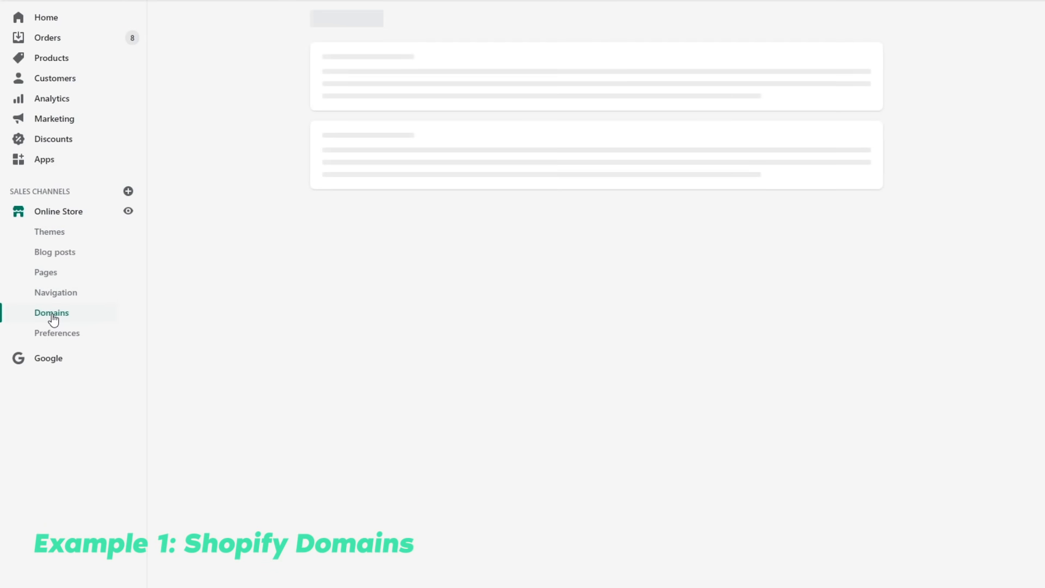
click(51, 313)
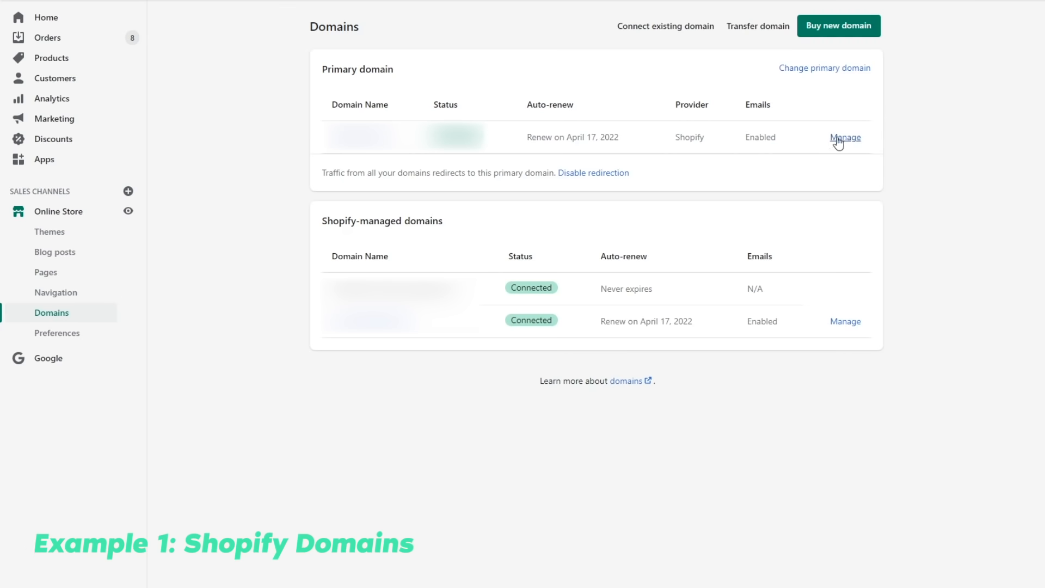
click(844, 137)
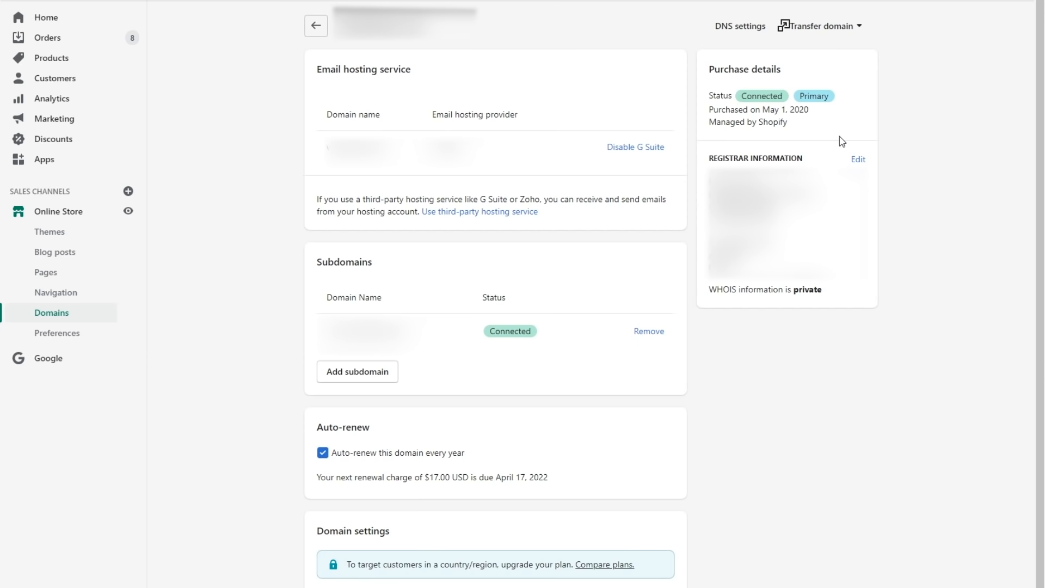
mouse_move(738, 28)
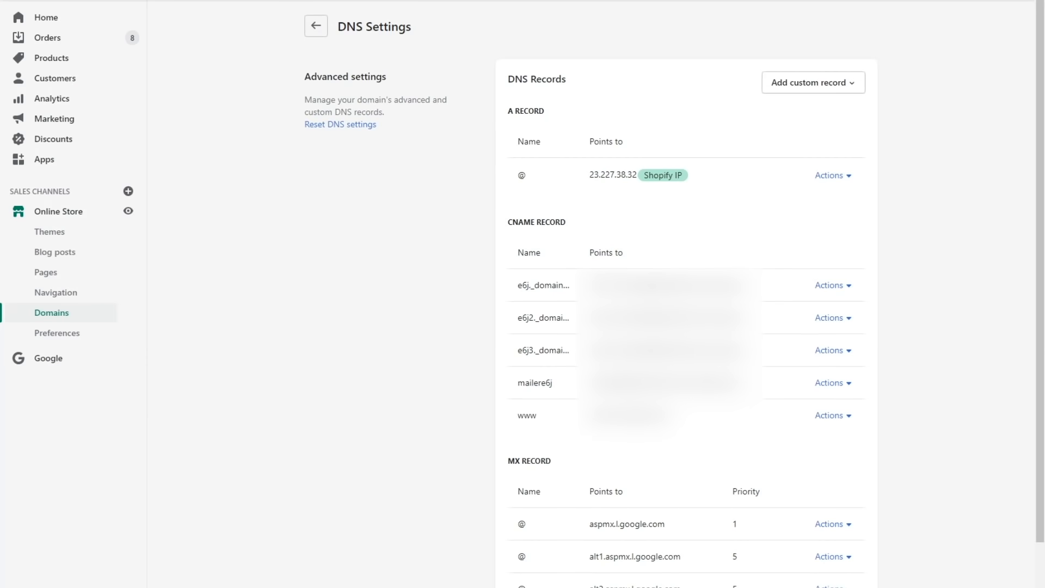
Step: Add a custom TXT record with host @ and the Facebook verification value, and confirm it
click(812, 81)
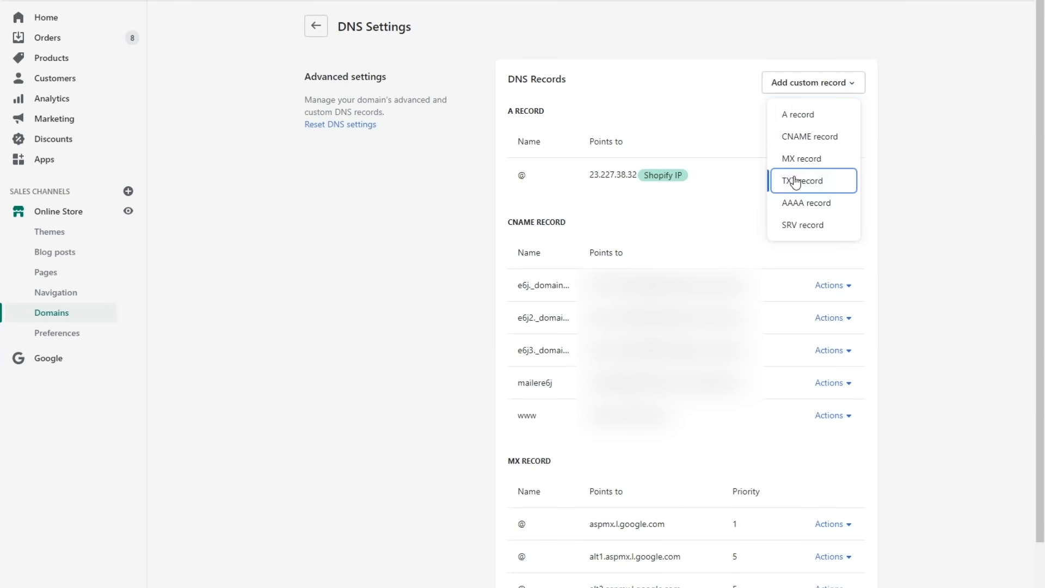
click(804, 181)
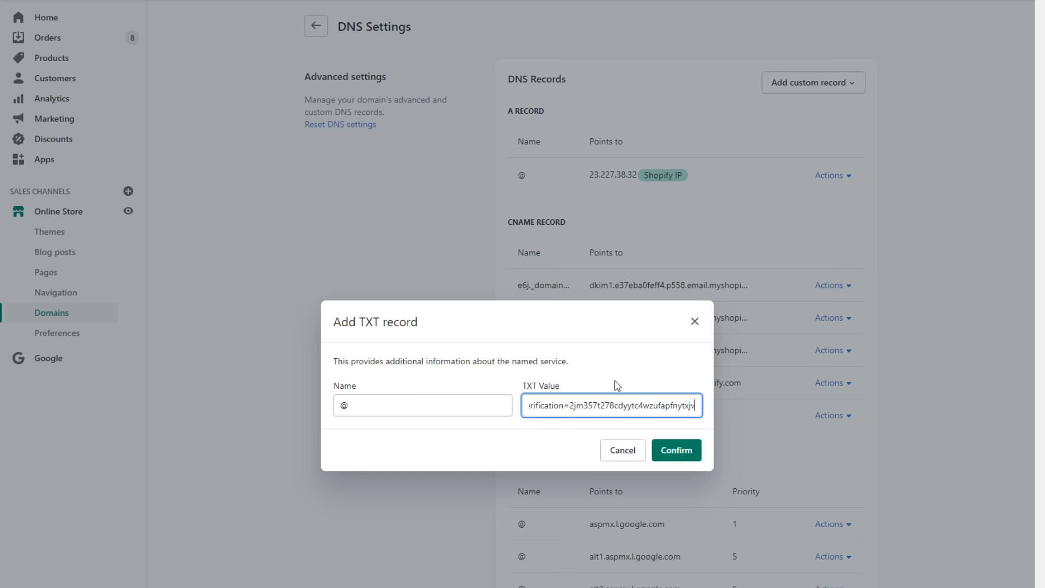
click(675, 450)
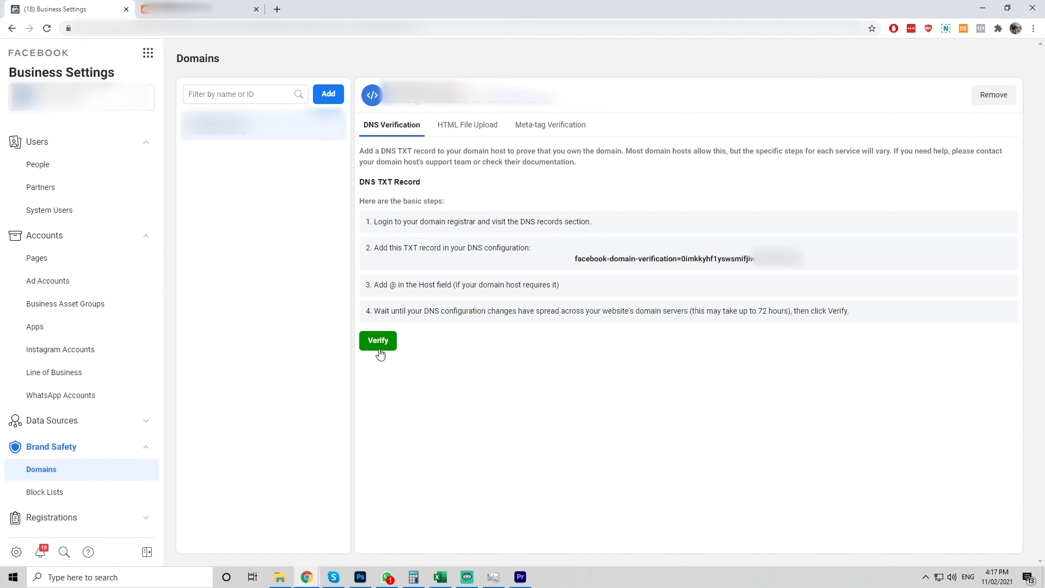
Step: In Namecheap, start a new host record on the domain's Advanced DNS page
click(197, 9)
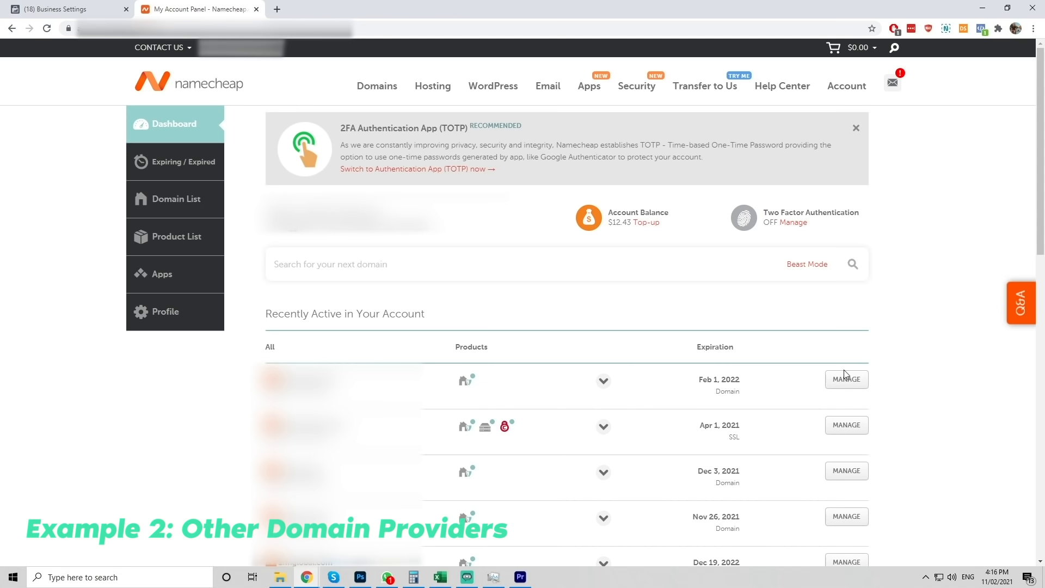
click(845, 378)
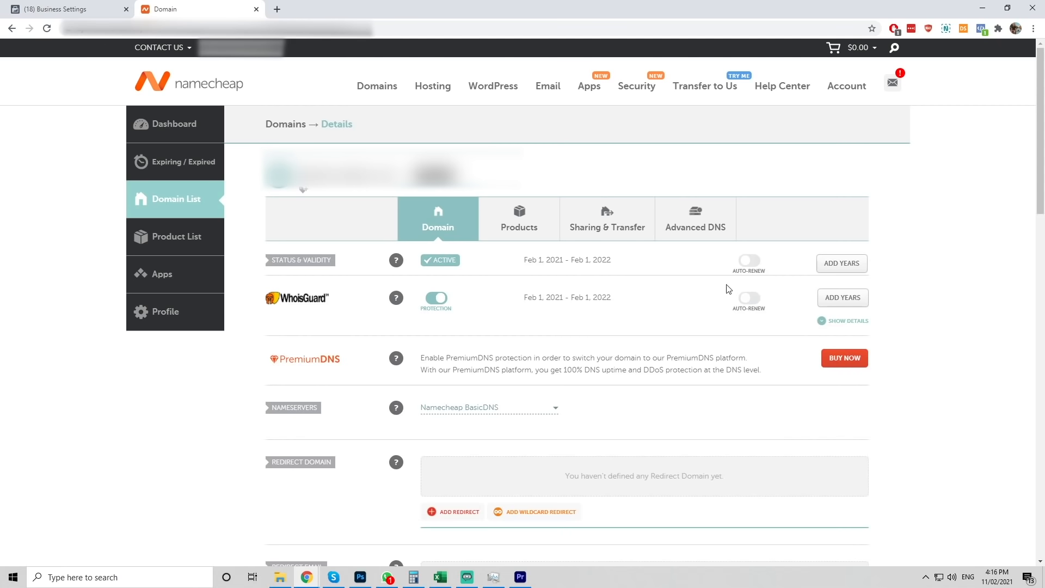
click(696, 227)
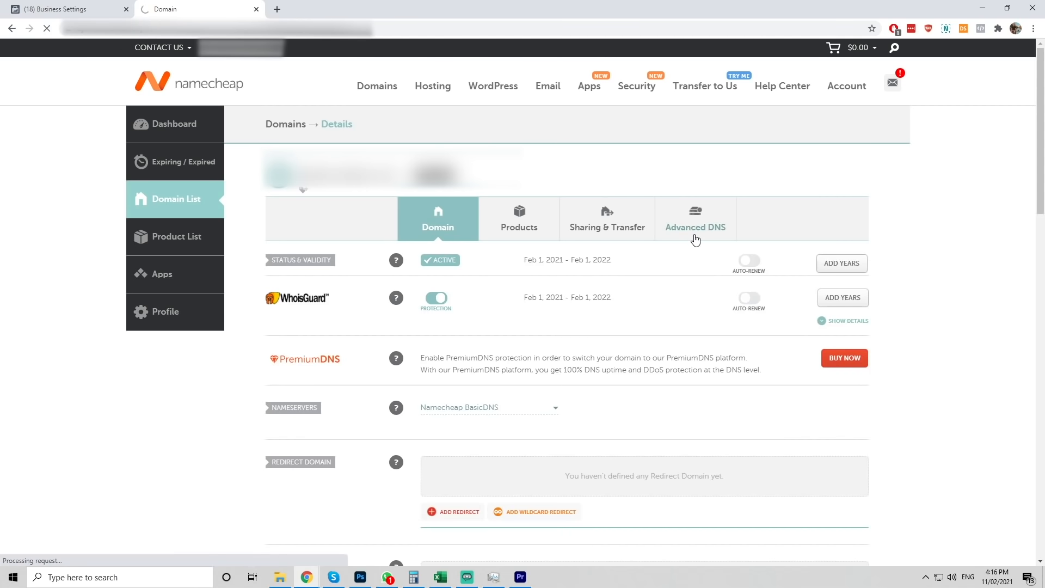
click(696, 217)
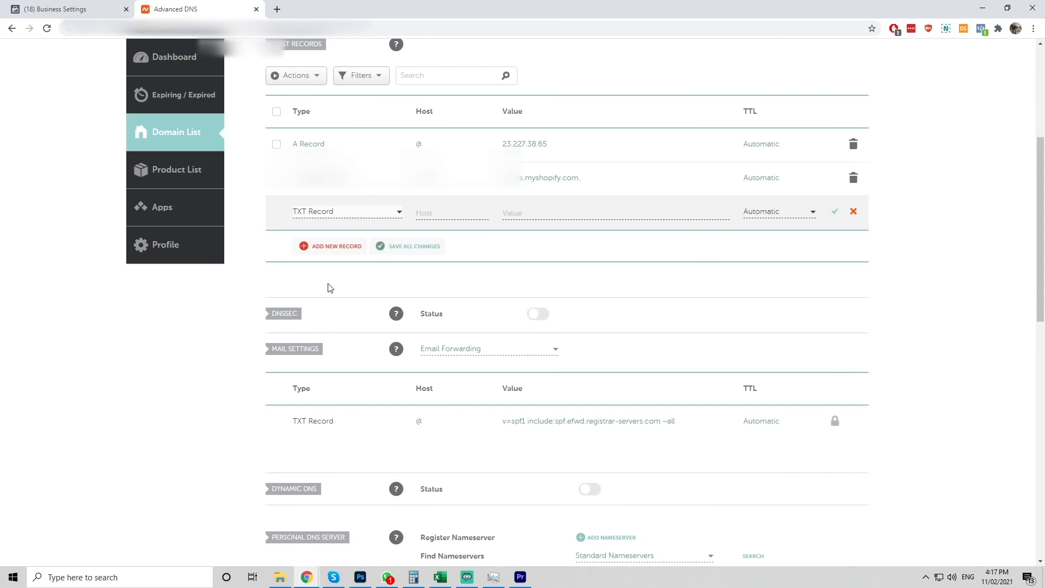
Step: Fill the TXT record with host @ and value facebook-domain-verification=0imkkyhf1yswsmifjiw
click(451, 212)
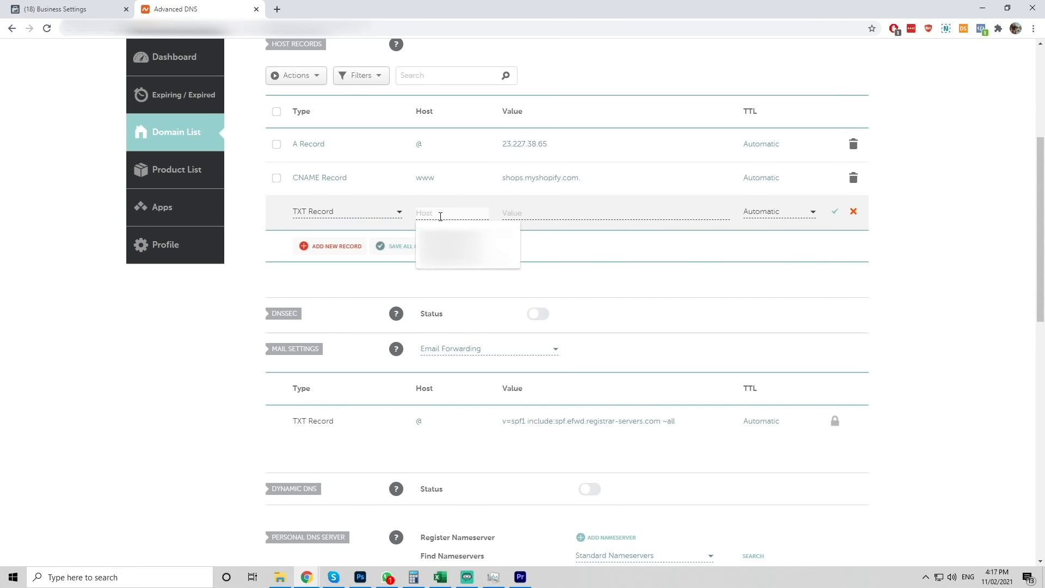
text(@)
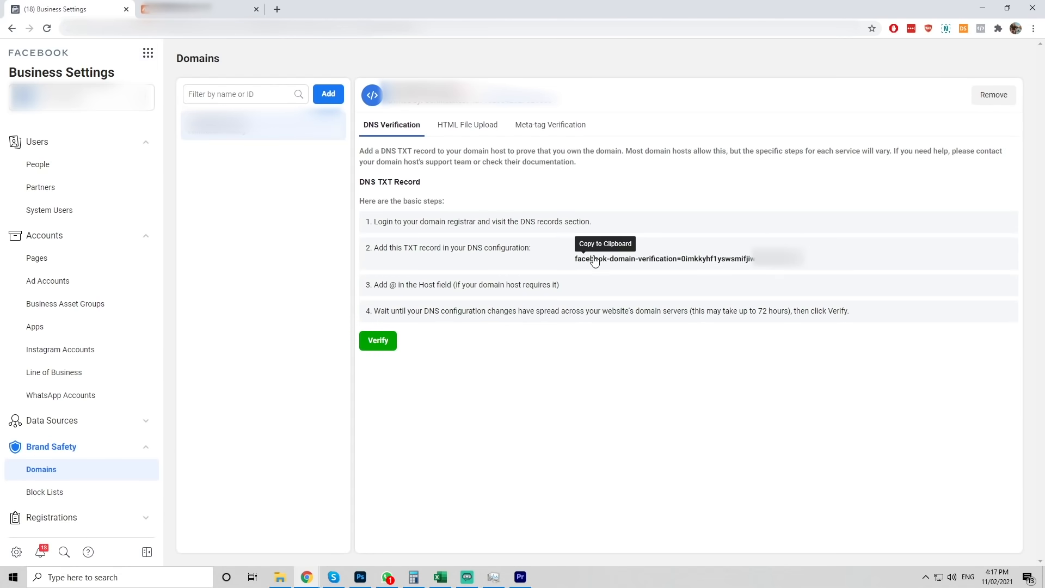
click(177, 9)
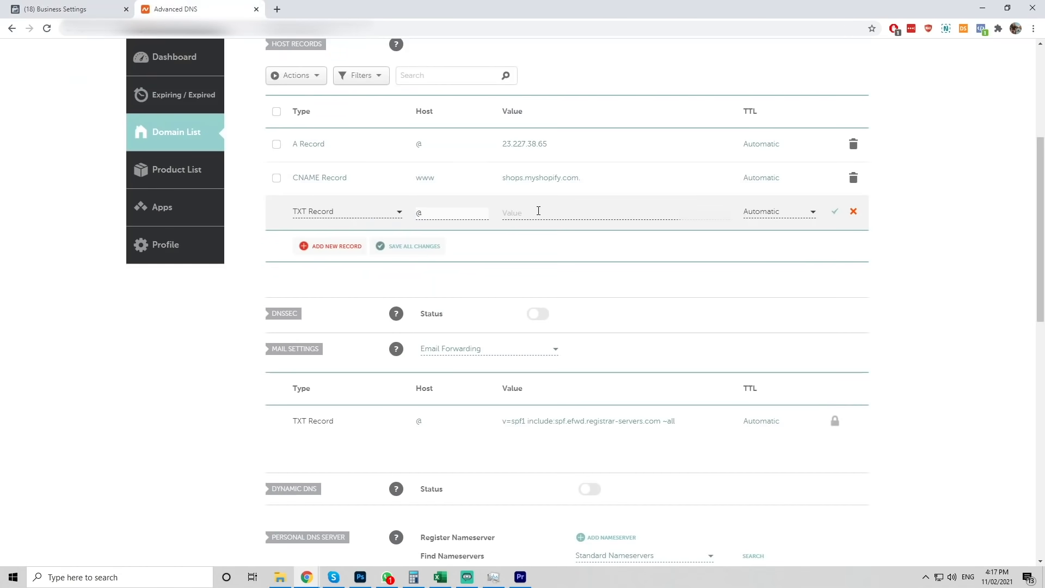
text(facebook-domain-verification=0imkkyhf1yswsmifjiw)
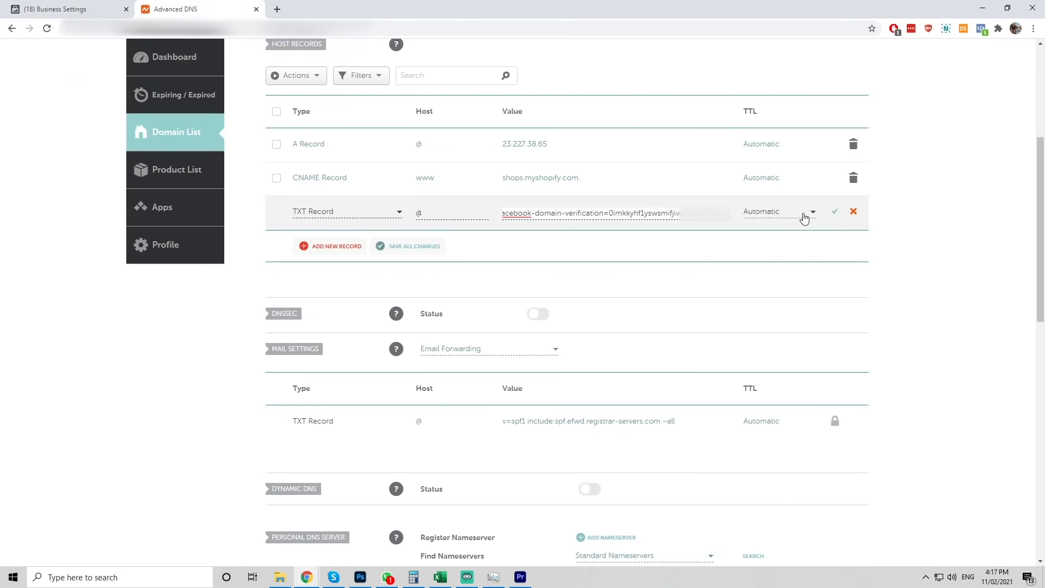
click(63, 9)
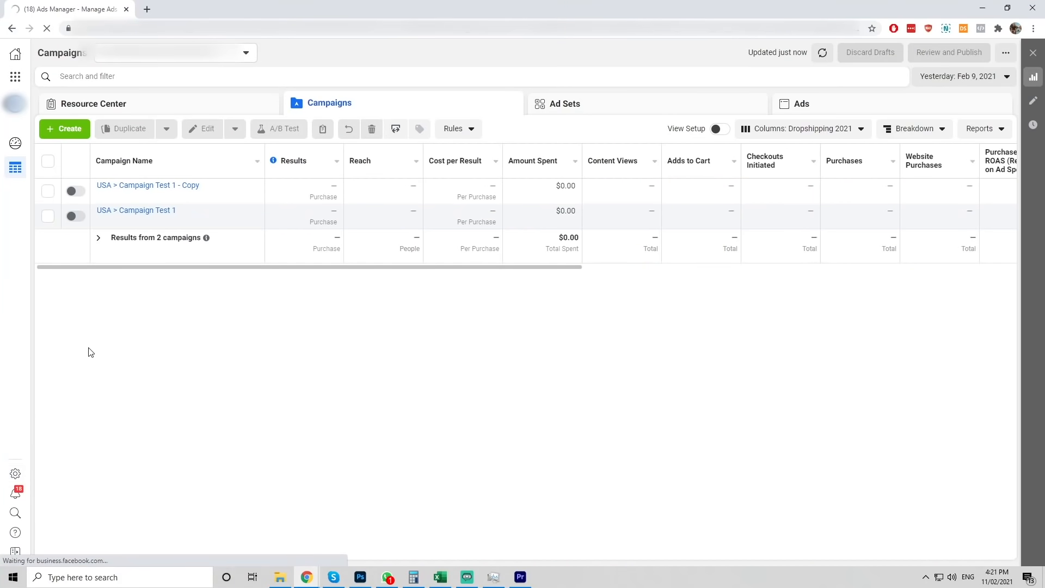
Step: Reach Events Manager from the Business Tools shortcuts to view the pixel's data sources overview
click(147, 55)
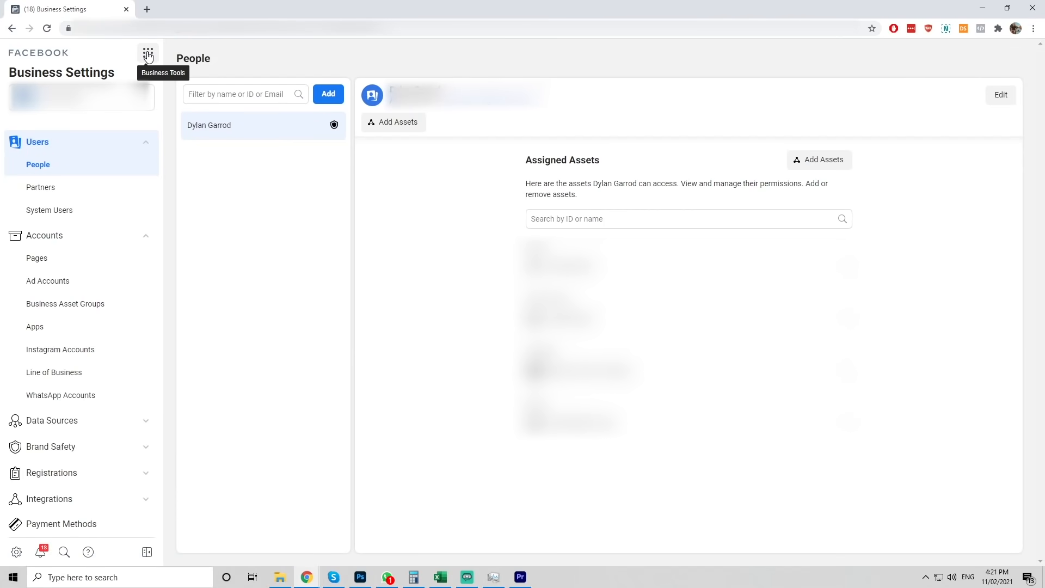
click(147, 52)
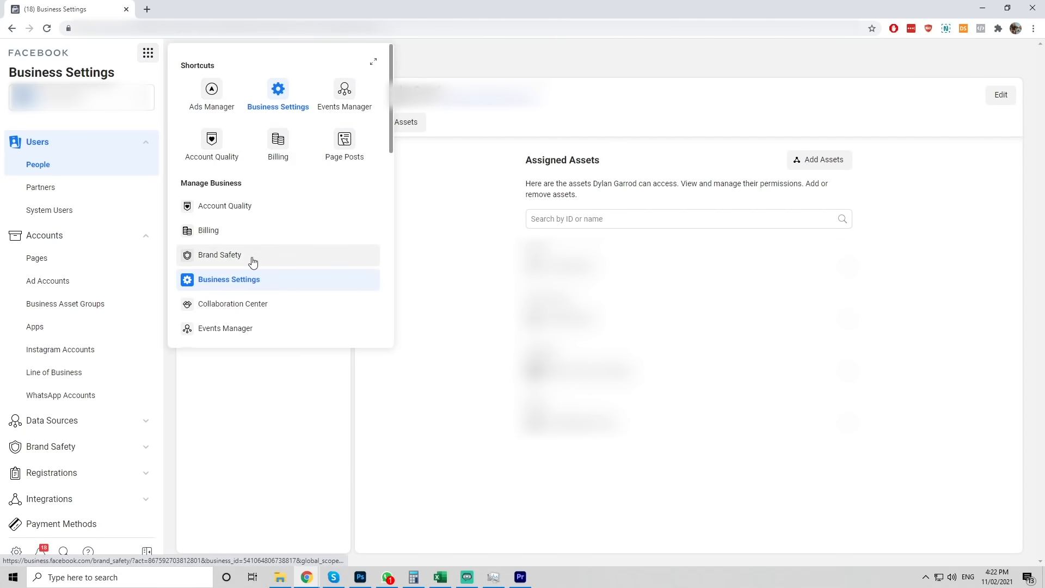
mouse_move(345, 93)
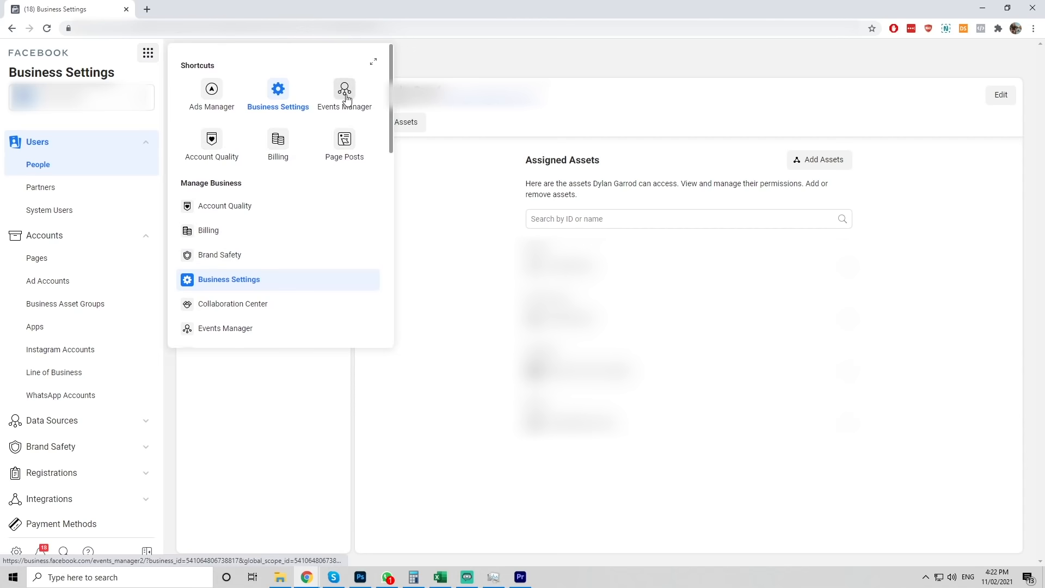
click(345, 89)
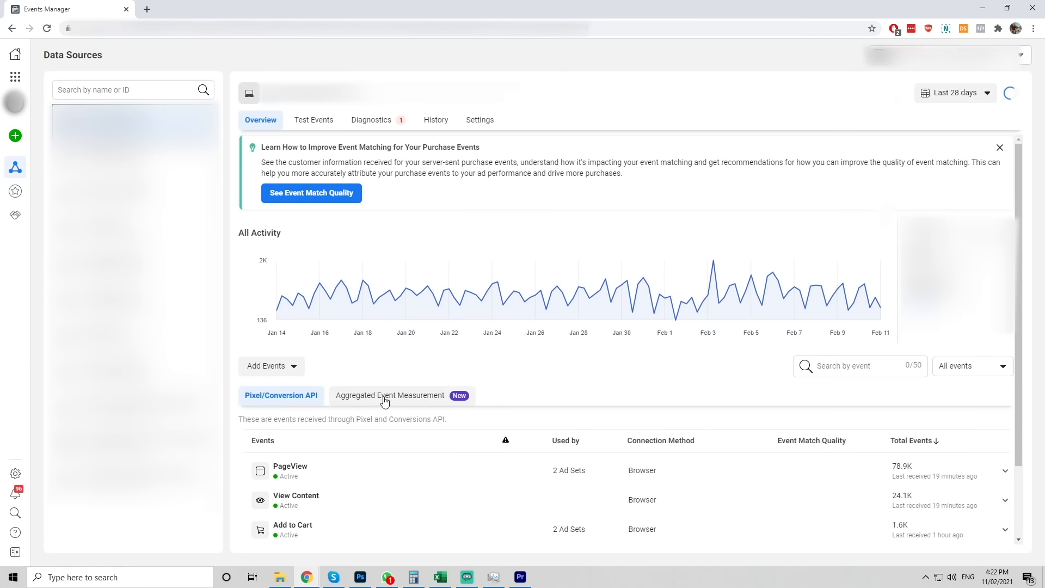
Step: Show Aggregated Event Measurement and the web event configurations for the verified domain
click(390, 395)
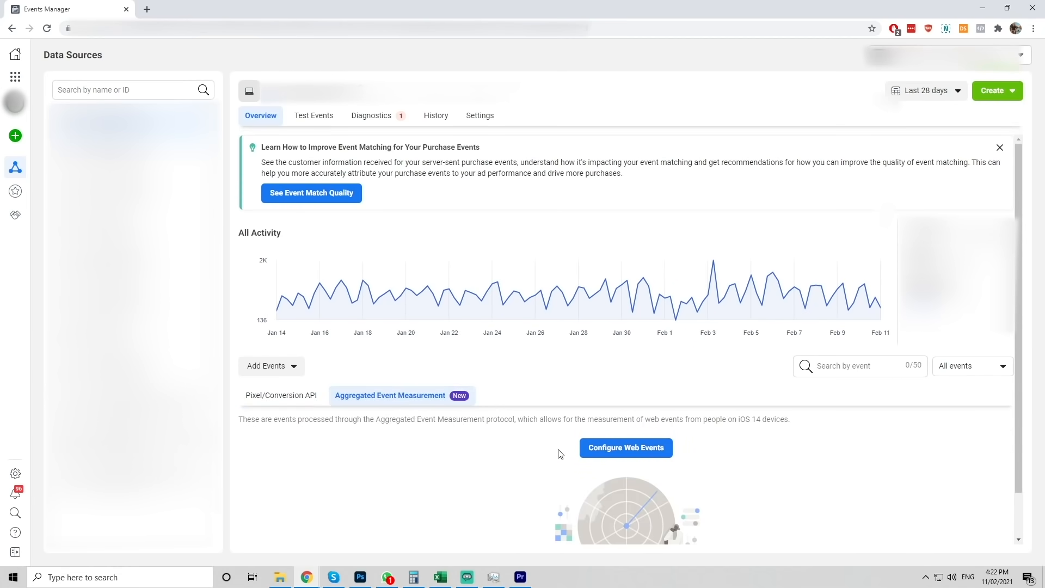
click(624, 447)
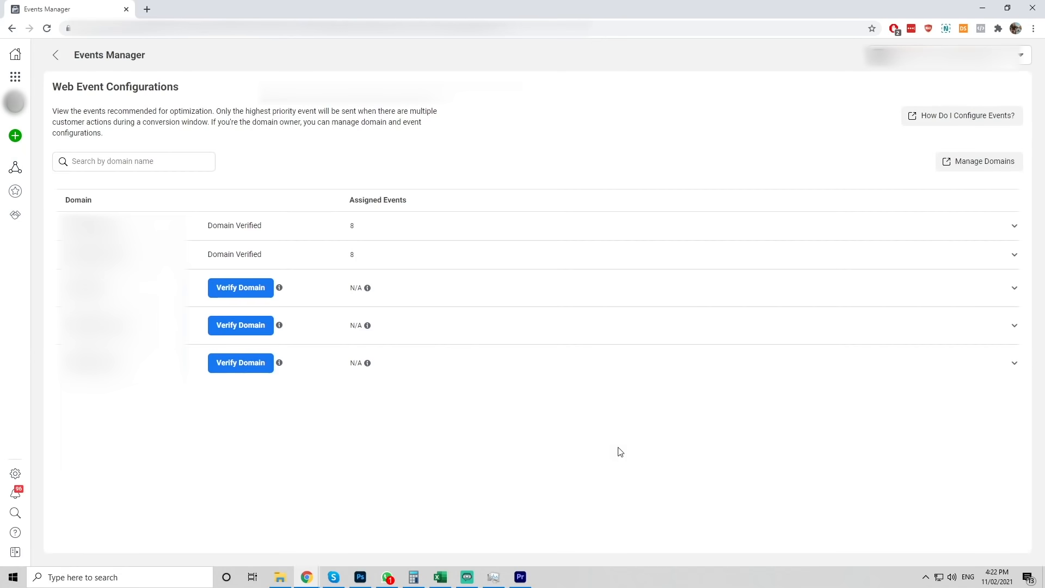
mouse_move(474, 228)
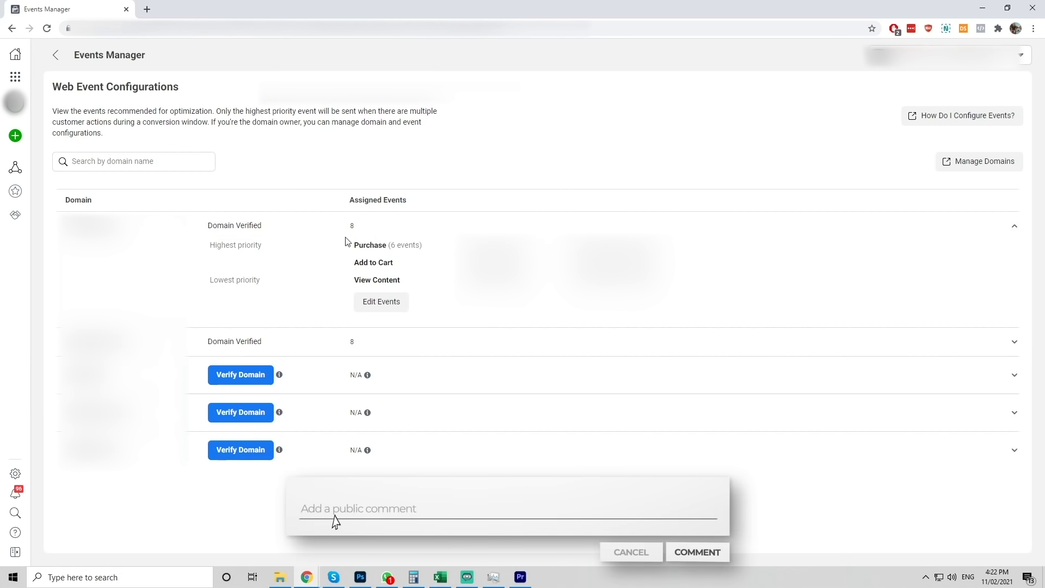
text(Liking this video won't change the worl)
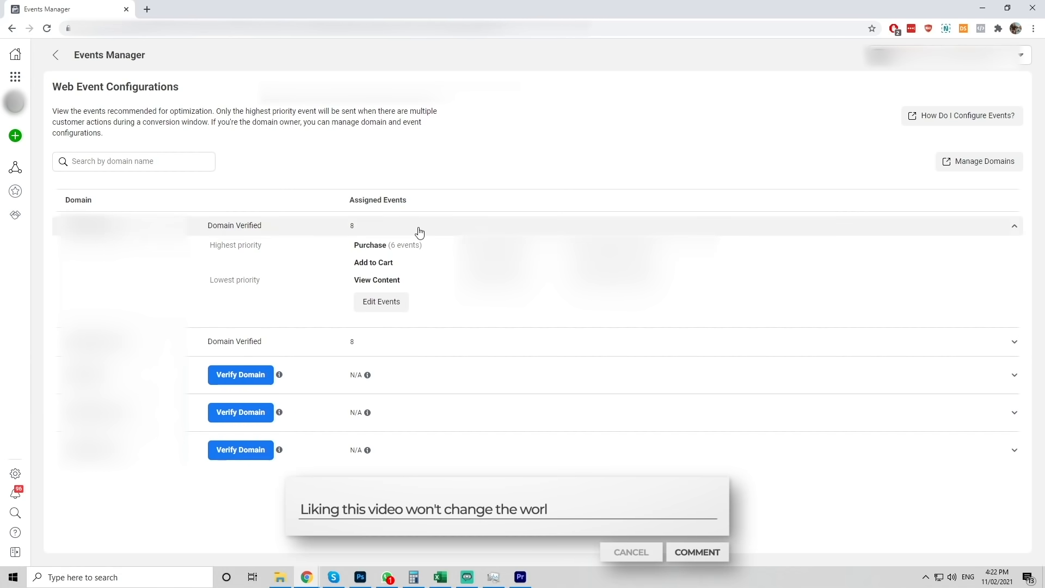
text(d, but it will for this video ;))
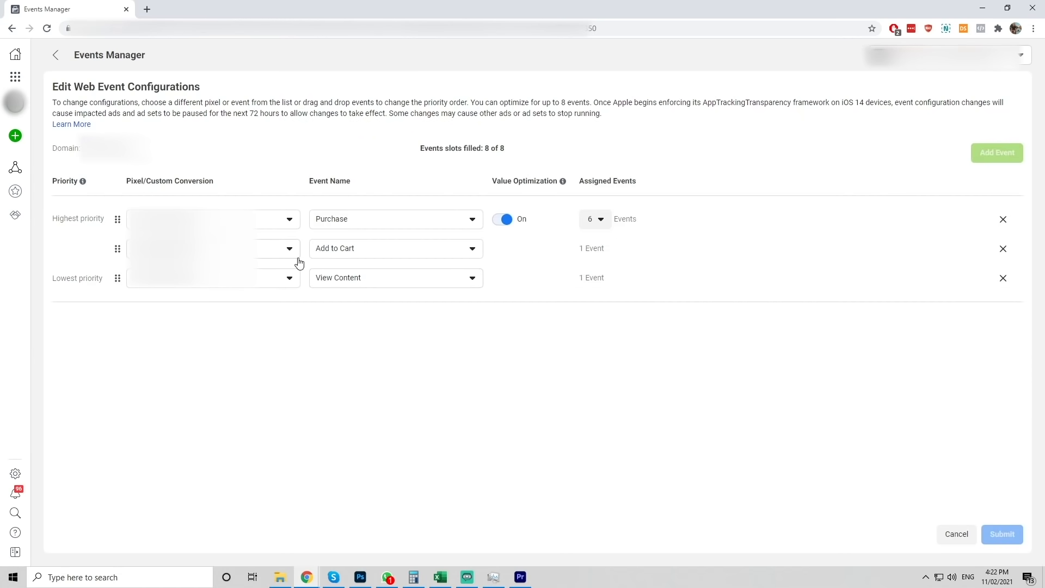
Step: Keep Add to Cart as second priority and assign 6 events to Purchase
click(395, 248)
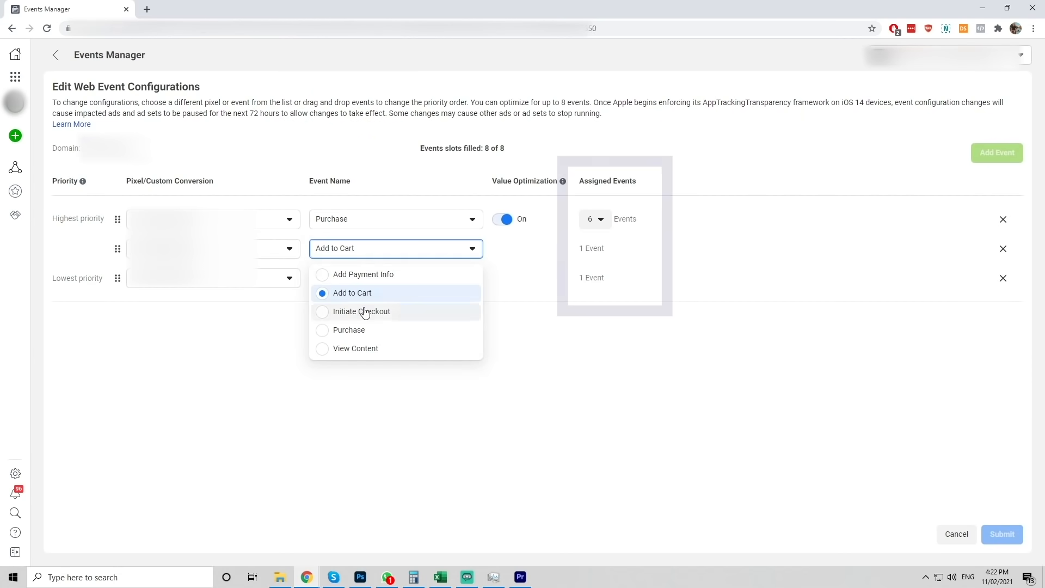
click(355, 348)
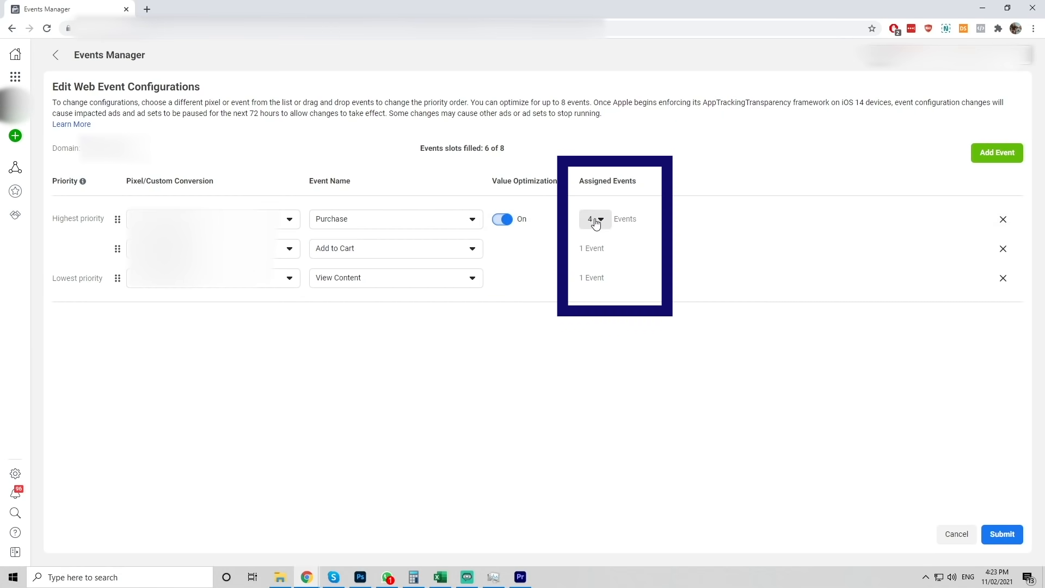
click(594, 219)
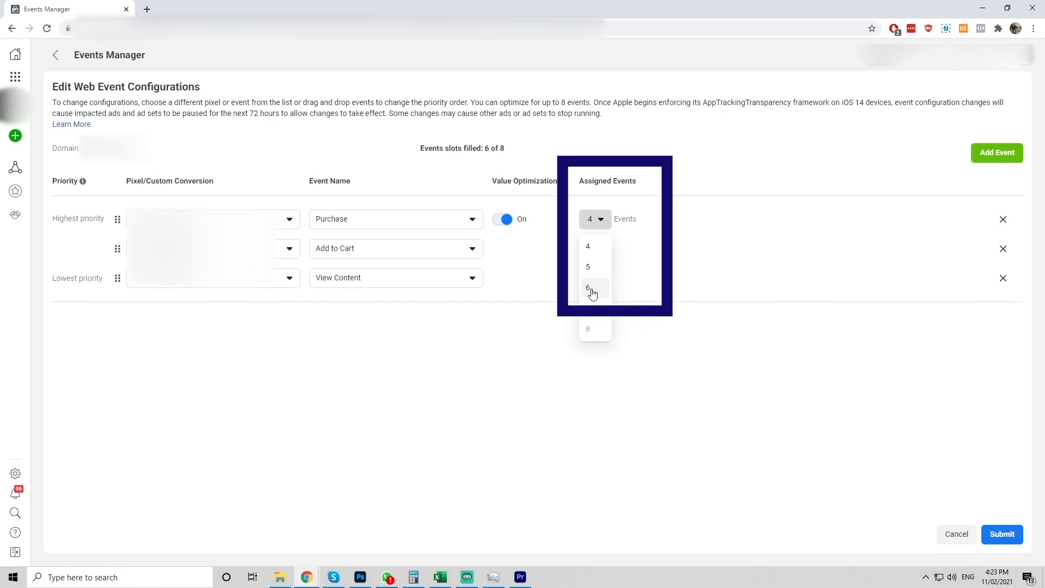
click(587, 287)
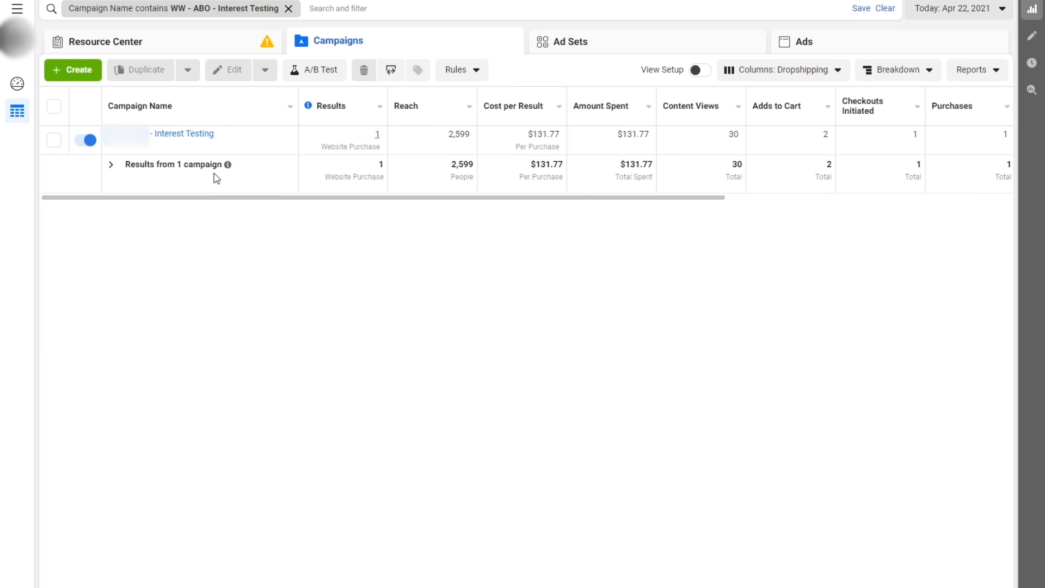
mouse_move(810, 52)
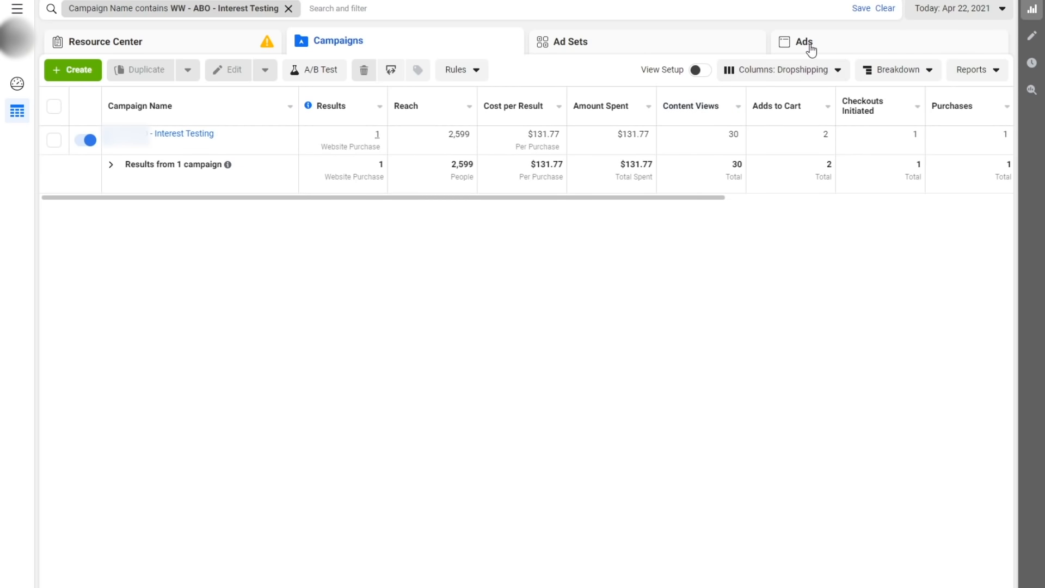
Step: Show the campaign's individual ads and review one ad's website event tracking settings
click(803, 41)
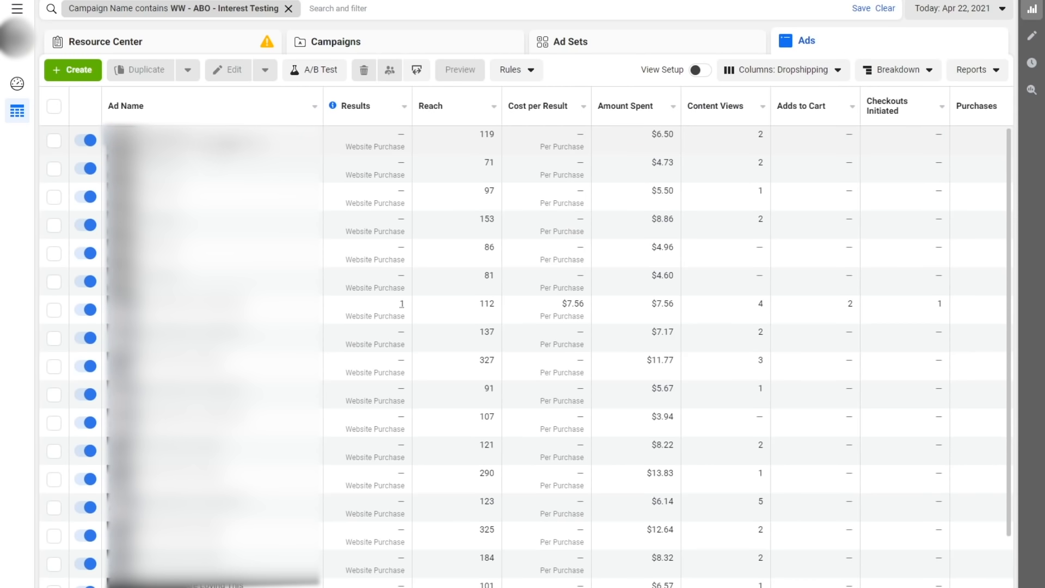
click(54, 140)
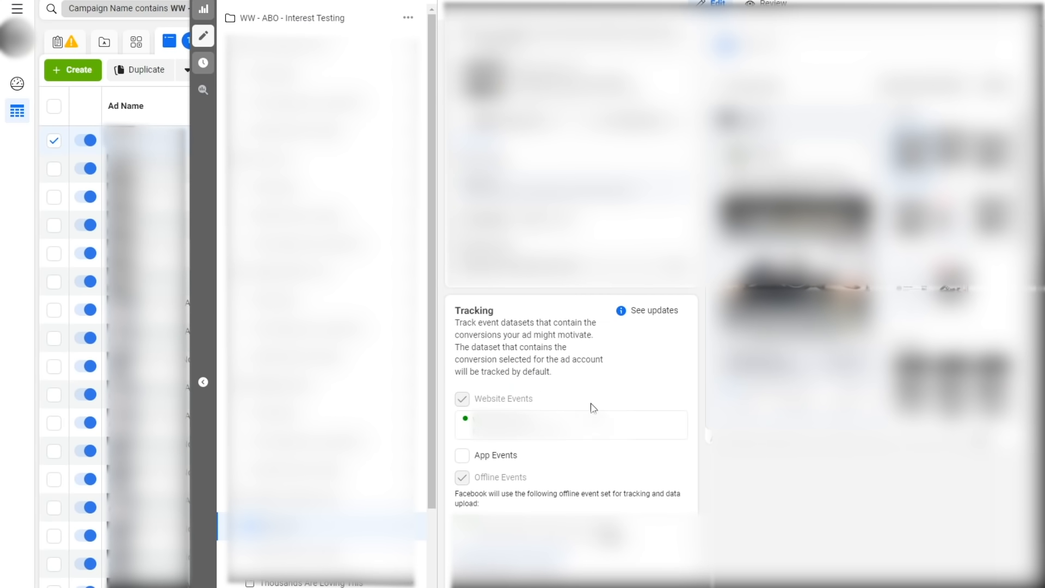
mouse_move(565, 453)
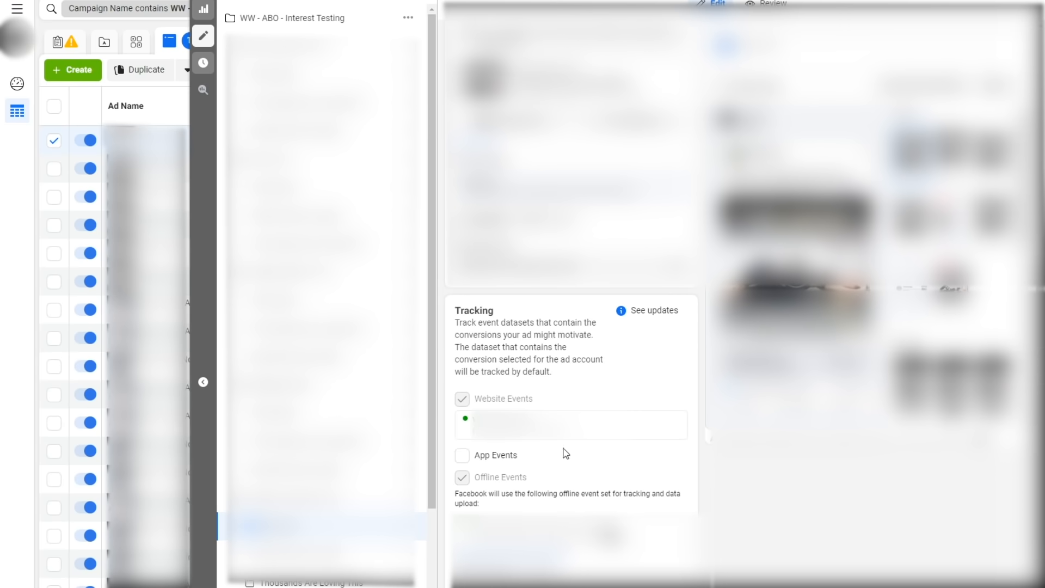
mouse_move(652, 425)
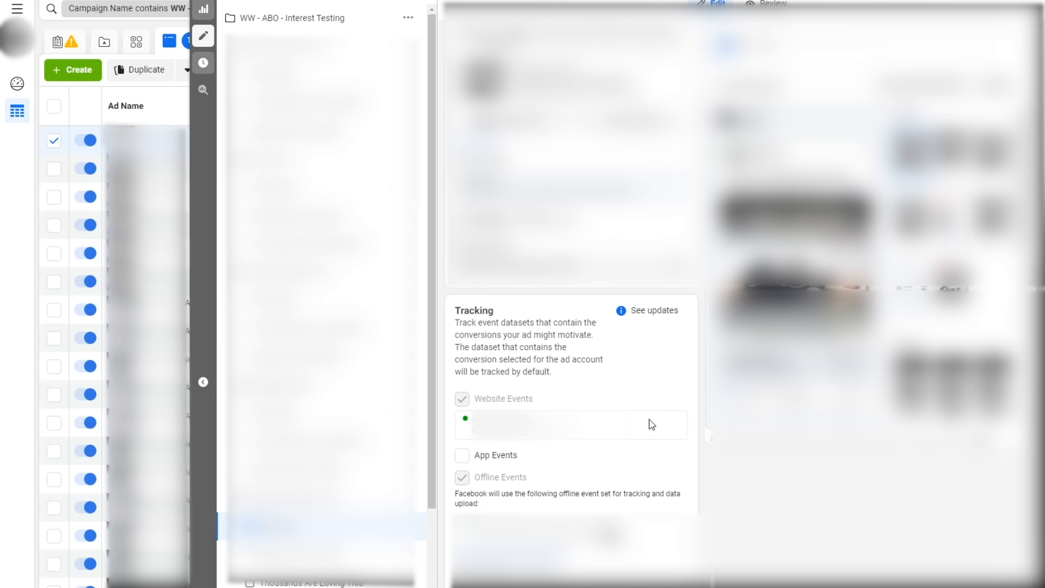